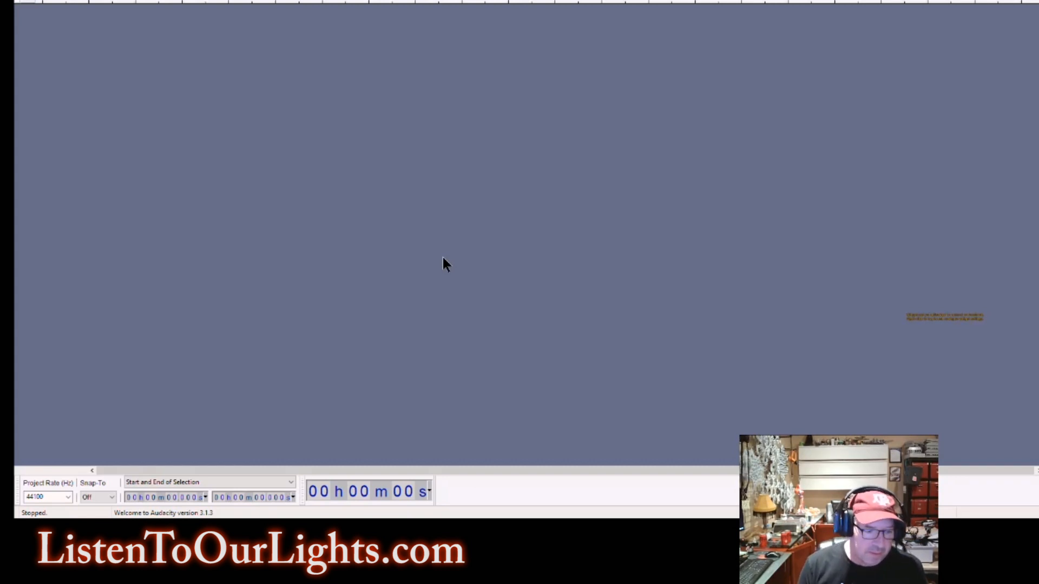
mouse_move(521, 282)
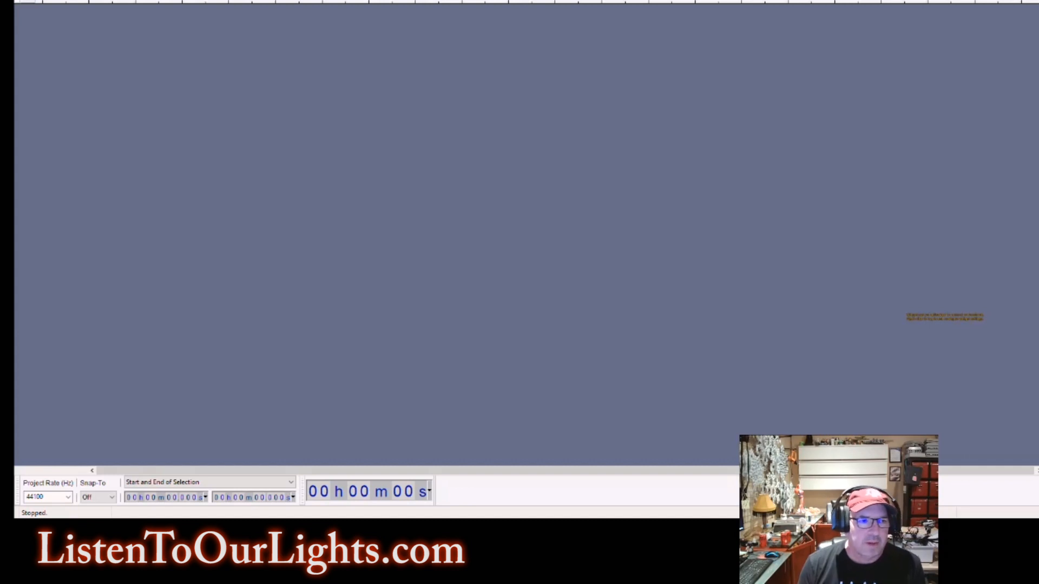
- Load the Axel F (From Beverly Hills Cop) MP3 as a stereo track via File > Open
left_click(26, 3)
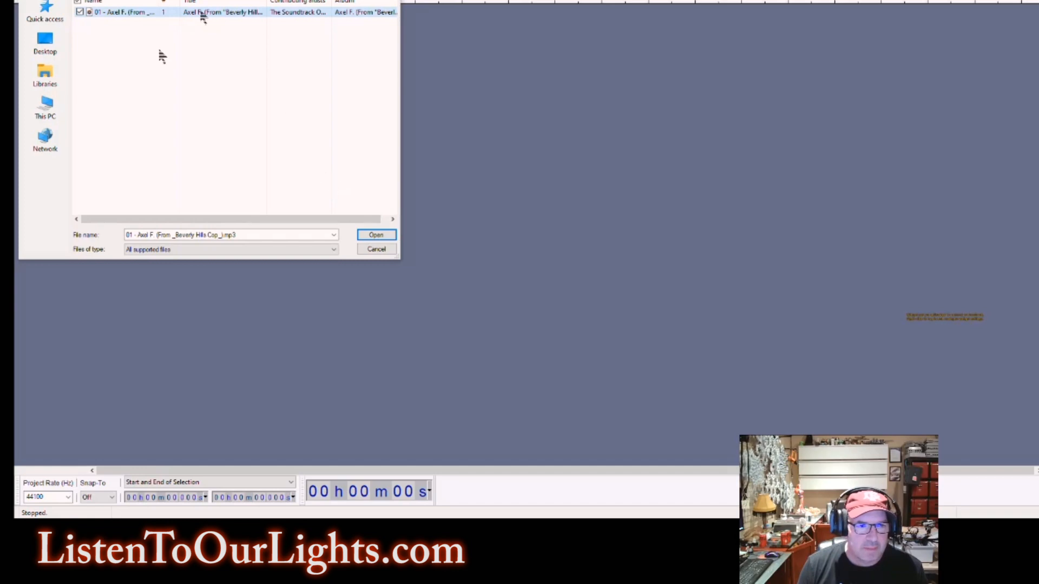
mouse_move(134, 93)
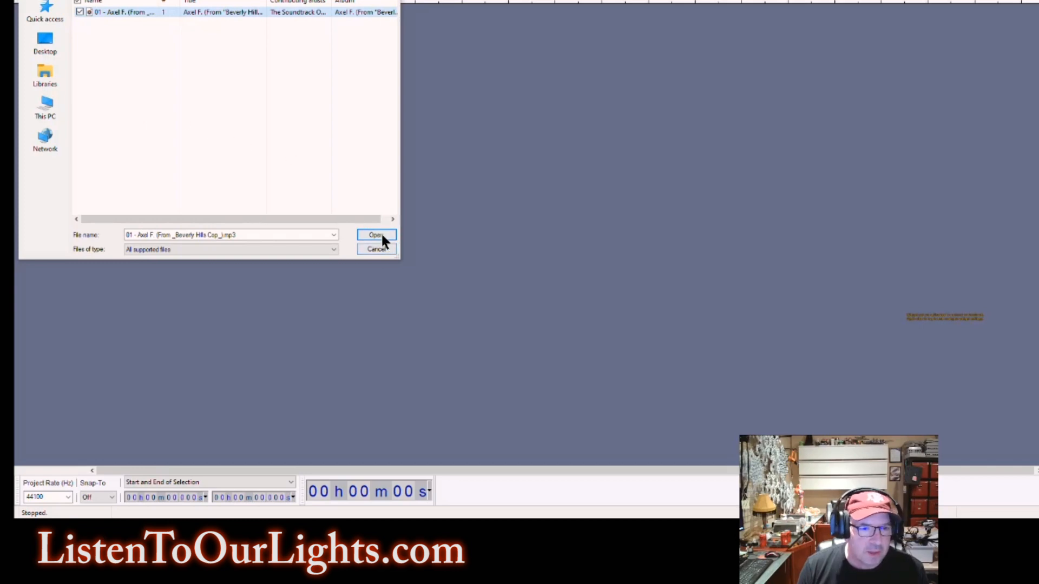
left_click(377, 235)
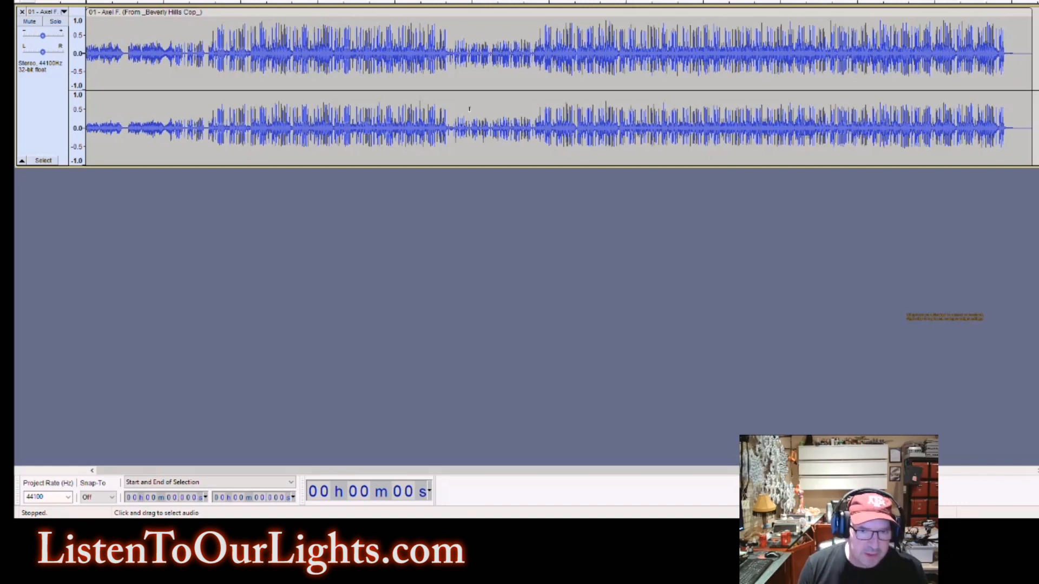
mouse_move(390, 87)
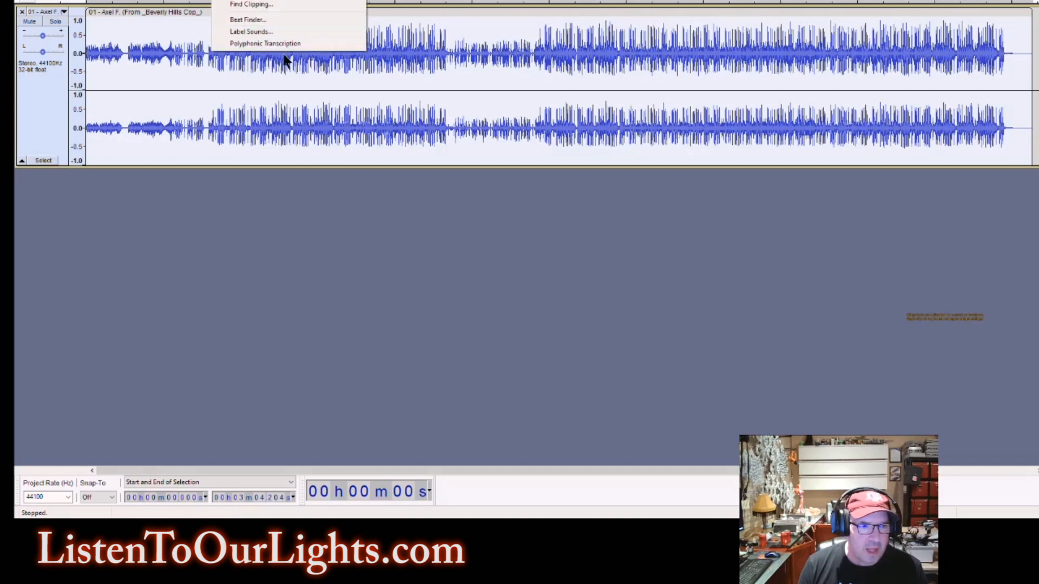
- Run Polyphonic Transcription on the whole song to create a note-number label track
left_click(264, 44)
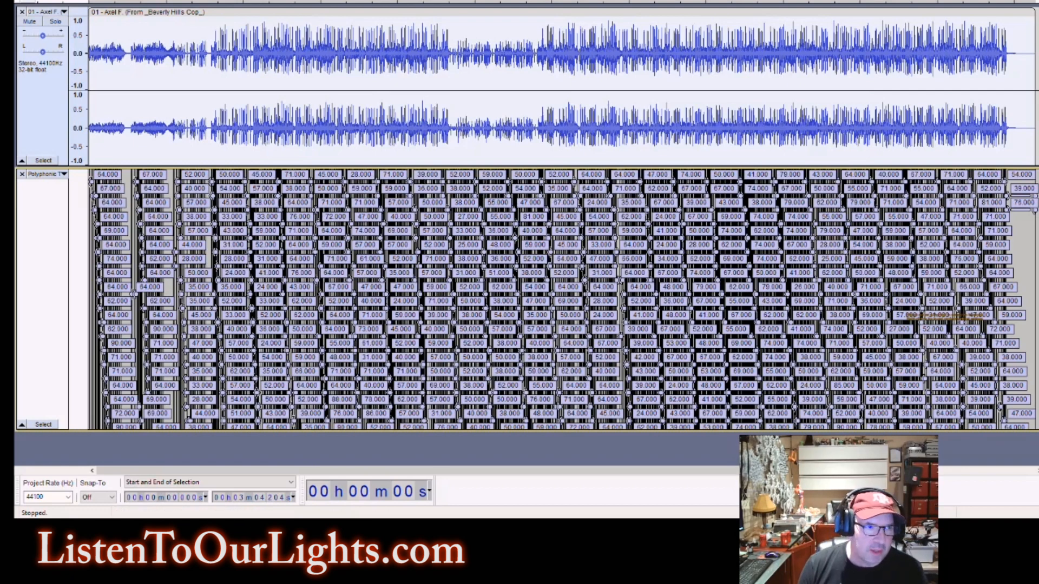
- Export the note labels to PolyphonicTranscription.txt
left_click(19, 3)
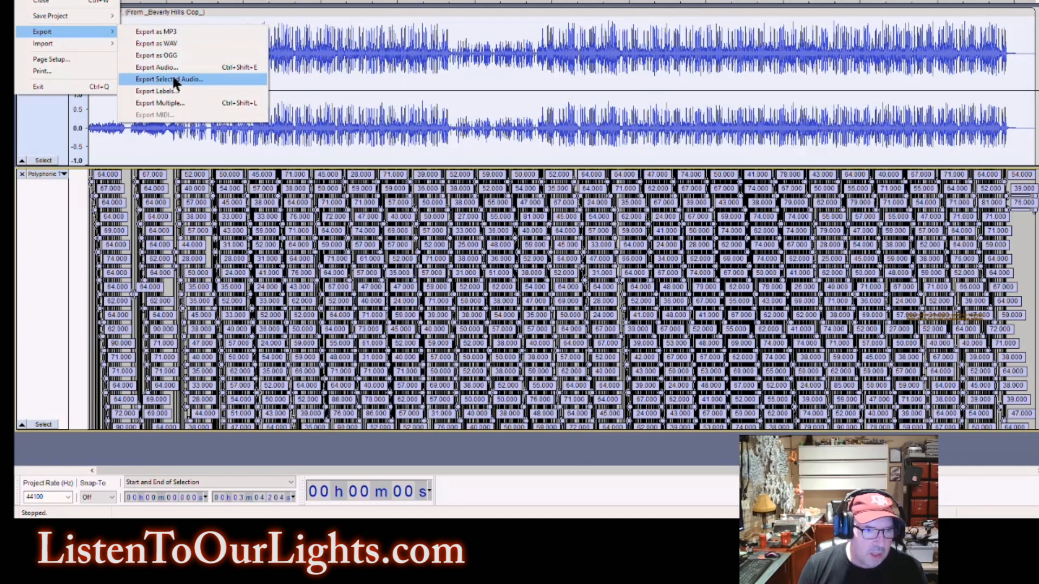
left_click(169, 79)
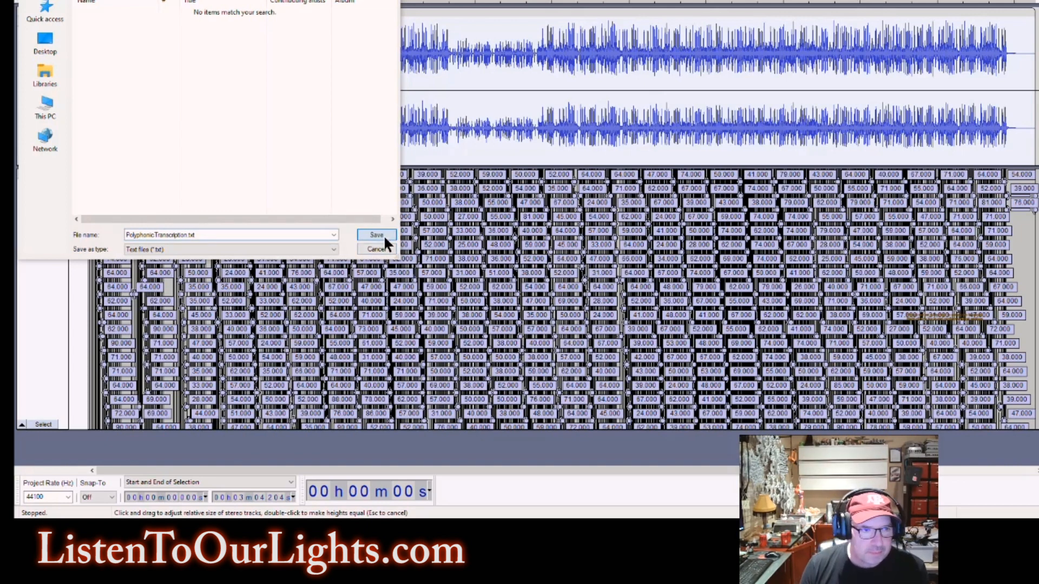
left_click(376, 235)
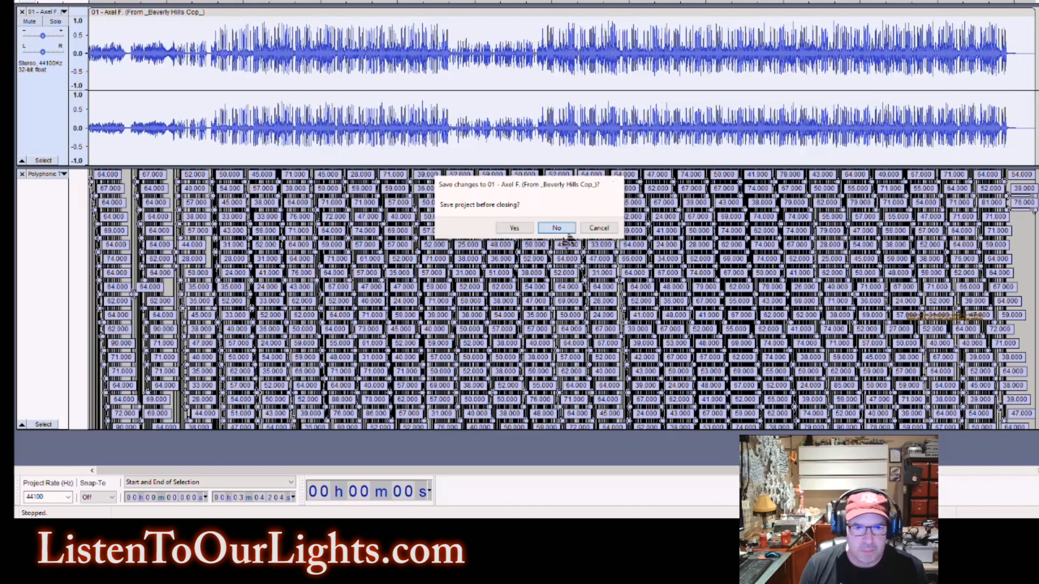
- Discard project changes, view PolyphonicTranscription.txt's time and note columns in Notepad, then close it
left_click(556, 227)
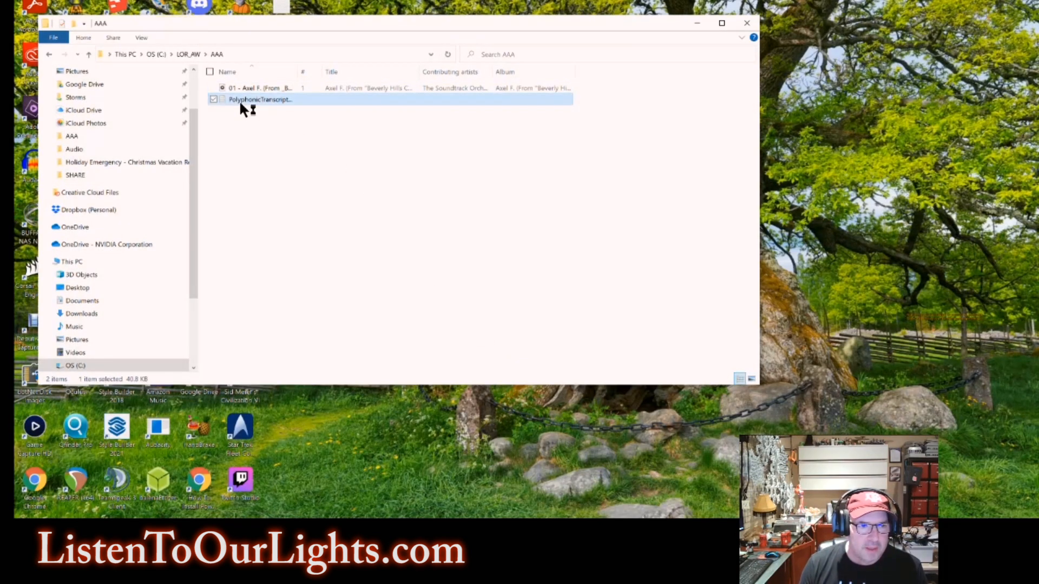
double_click(260, 99)
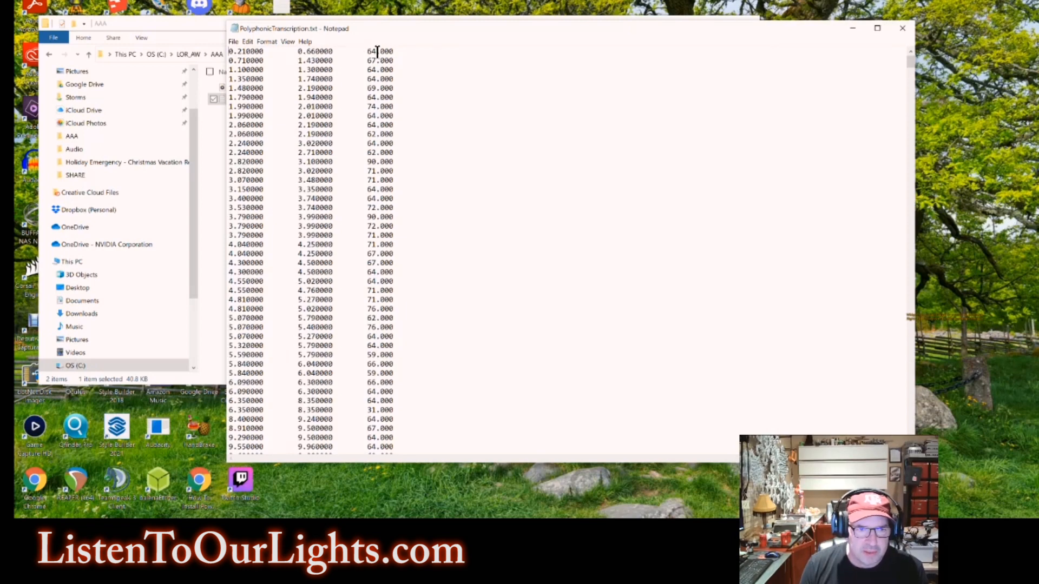
mouse_move(695, 196)
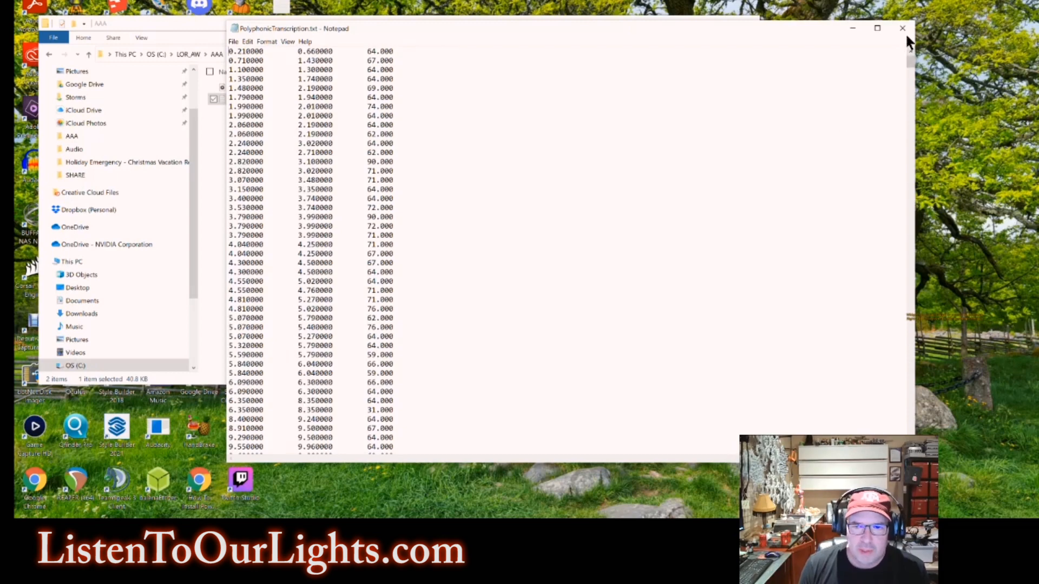
left_click(902, 28)
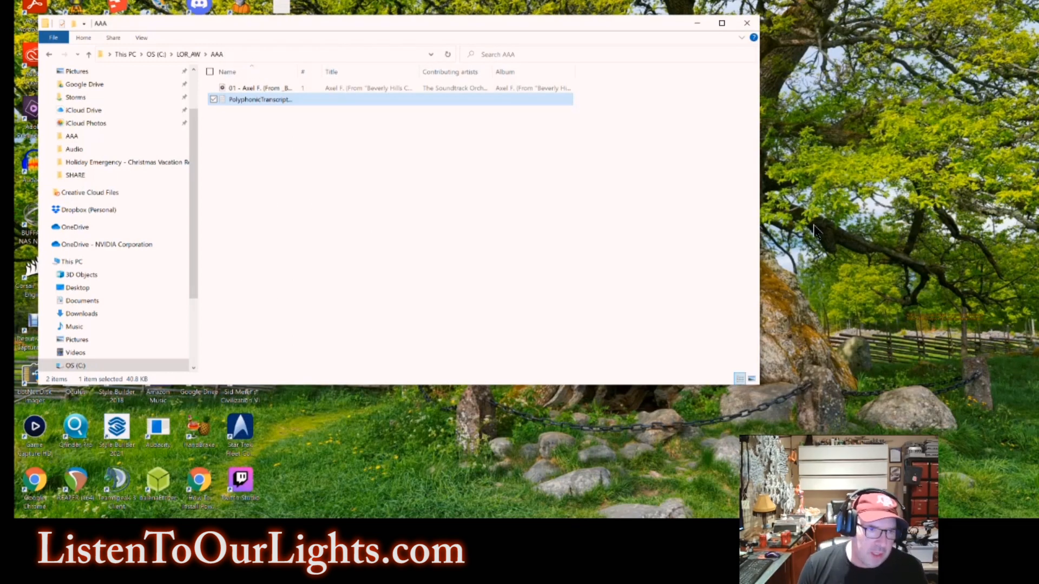
mouse_move(749, 241)
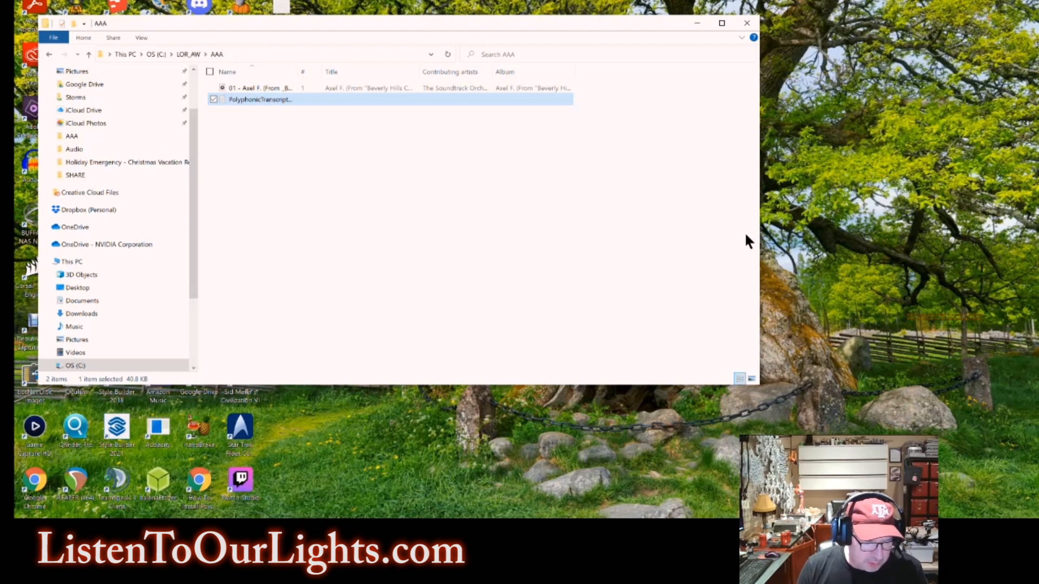
- Switch to the browser showing ActiveState's Download Perl 5.34 page
key("alt+tab")
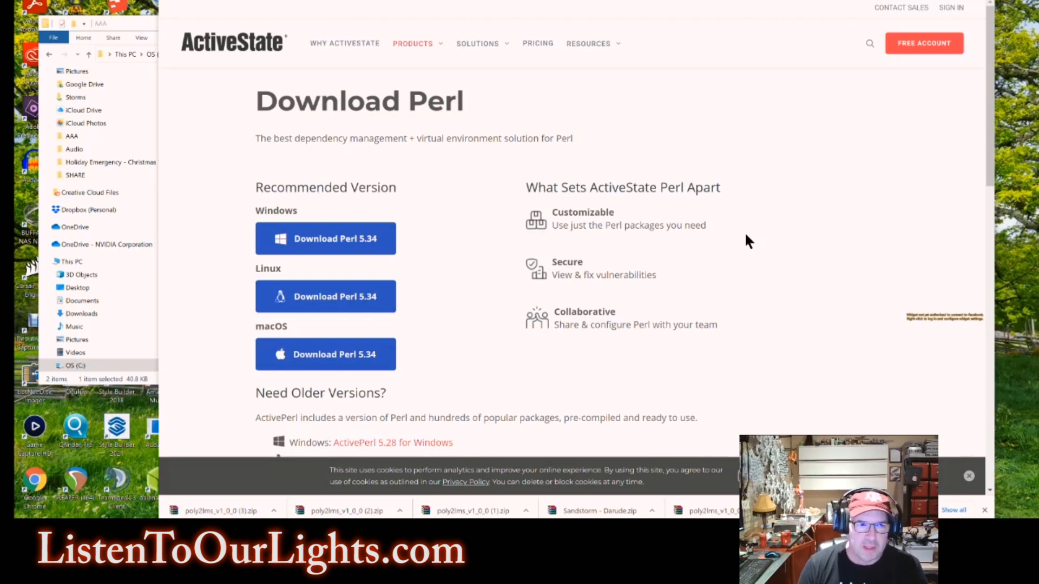
mouse_move(744, 268)
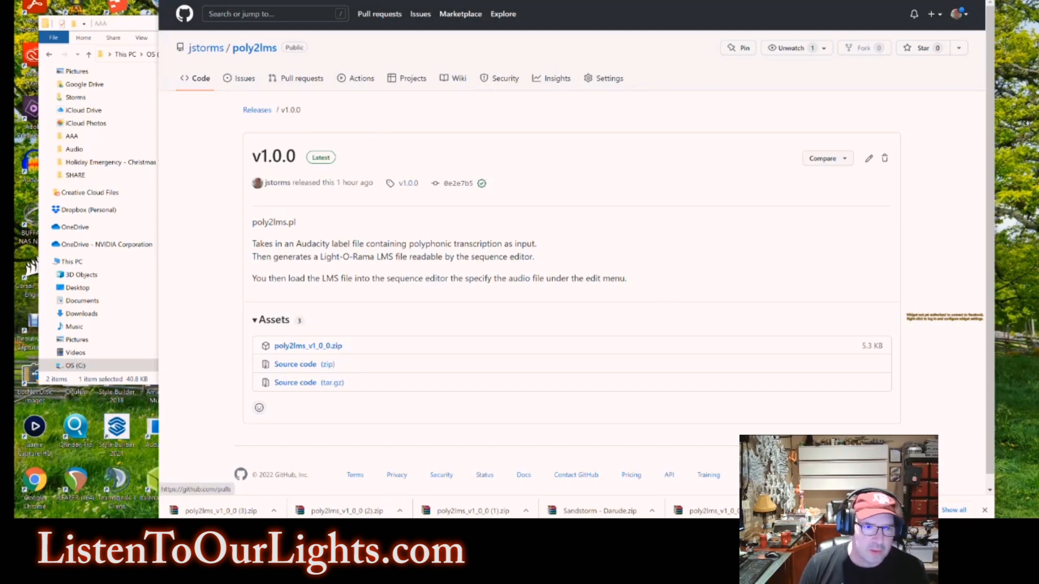
mouse_move(325, 37)
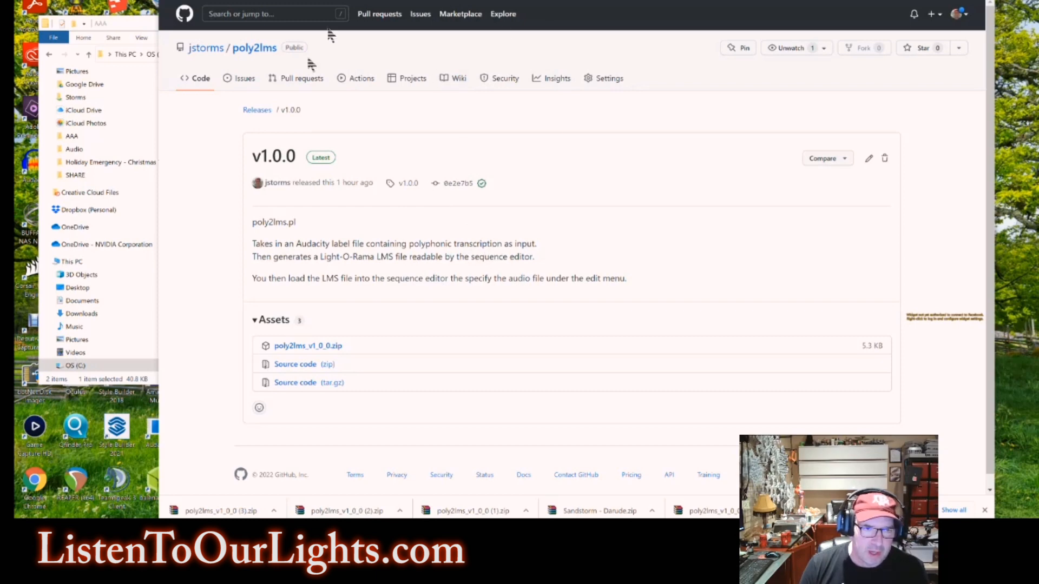
mouse_move(468, 471)
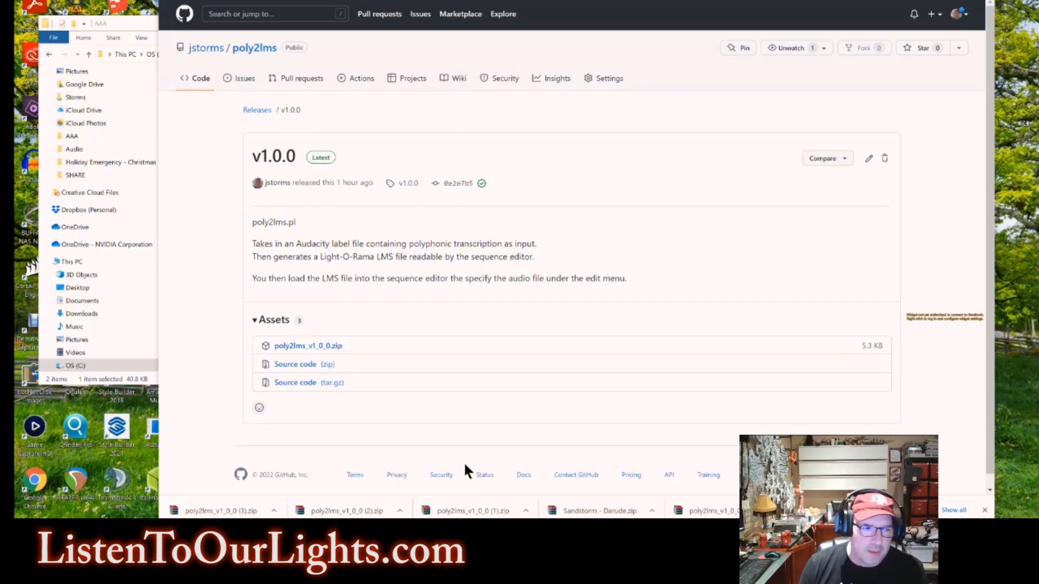
mouse_move(461, 462)
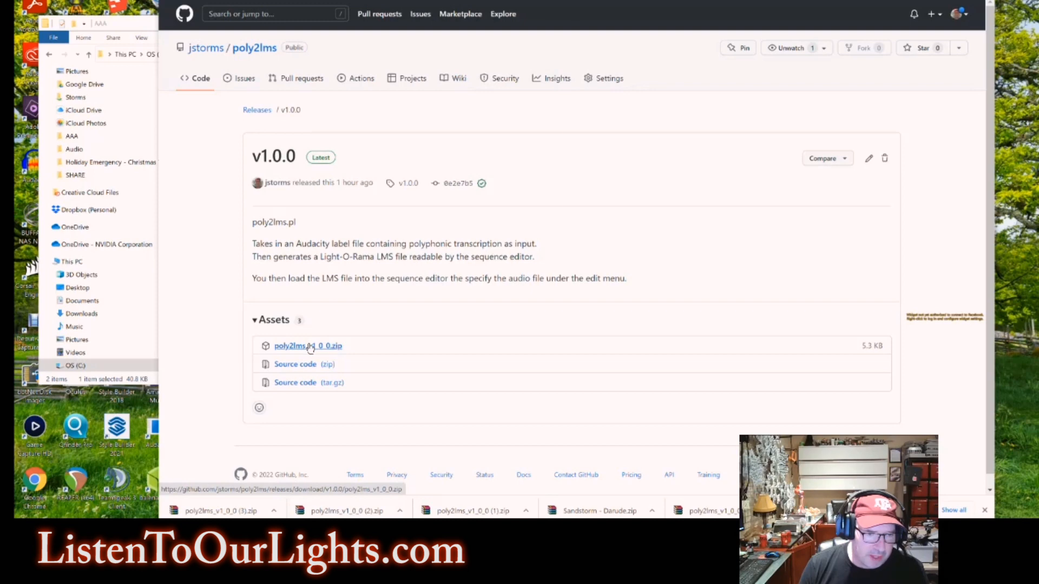
- Download poly2lms_v1_0_0.zip from the GitHub v1.0.0 release assets
left_click(308, 345)
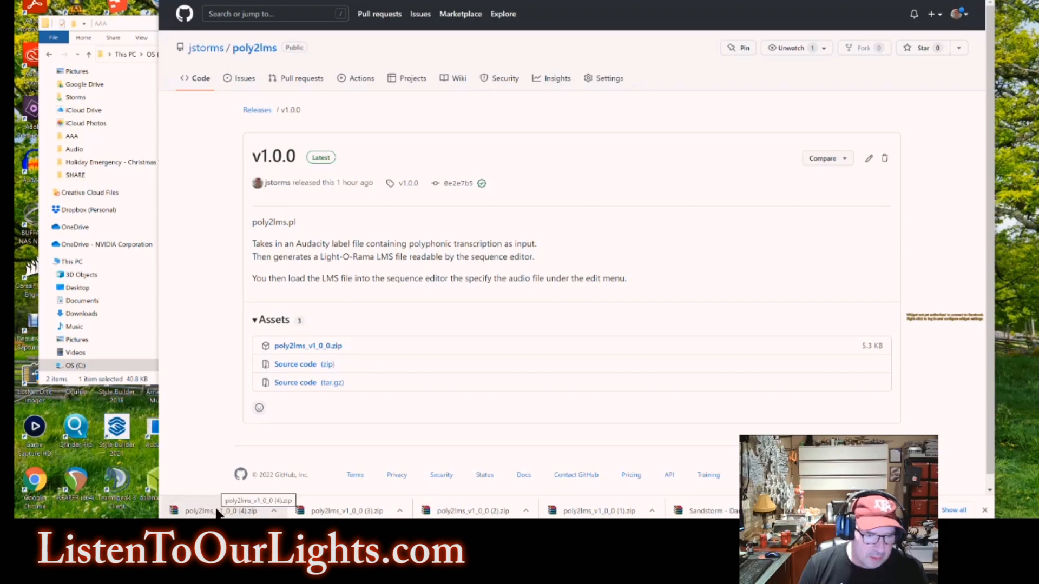
- Extract poly2lms.pl from the downloaded zip into C:\LOR_AW\AAA
left_click(199, 509)
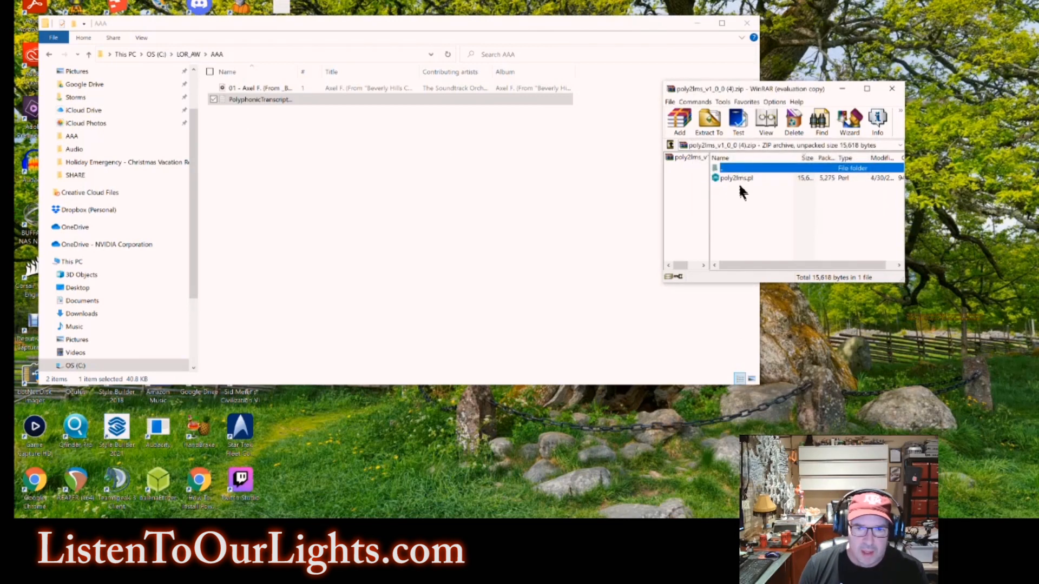
left_click(736, 177)
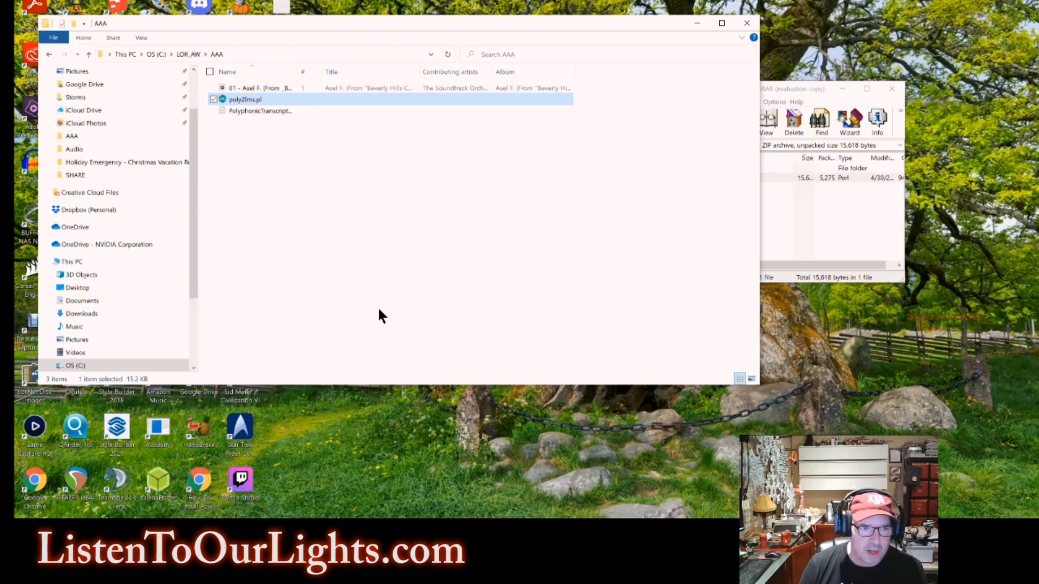
mouse_move(315, 167)
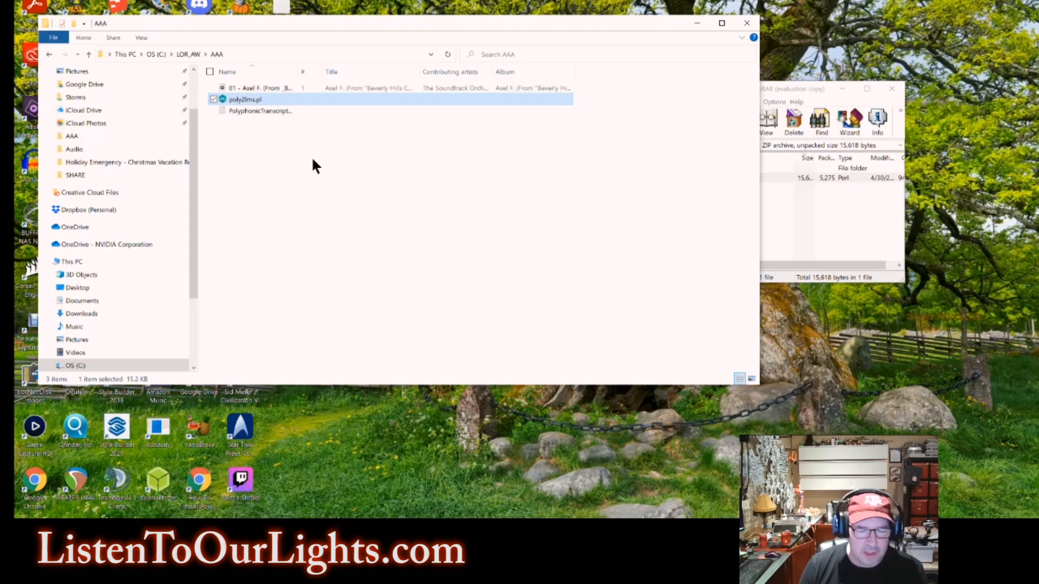
mouse_move(297, 146)
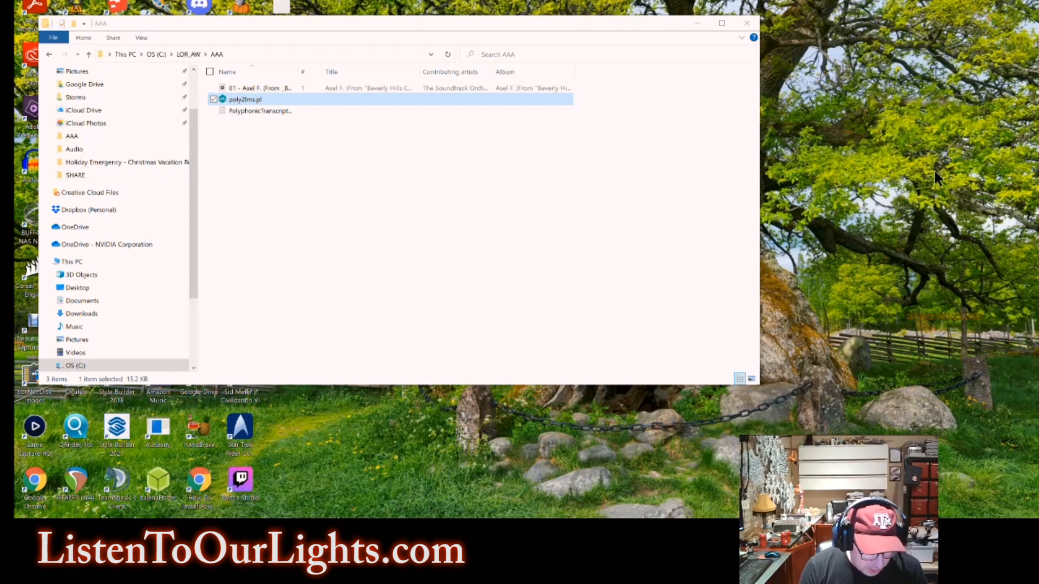
- Launch Command Prompt and change directory to C:\LOR_AW\AAA
left_click(10, 577)
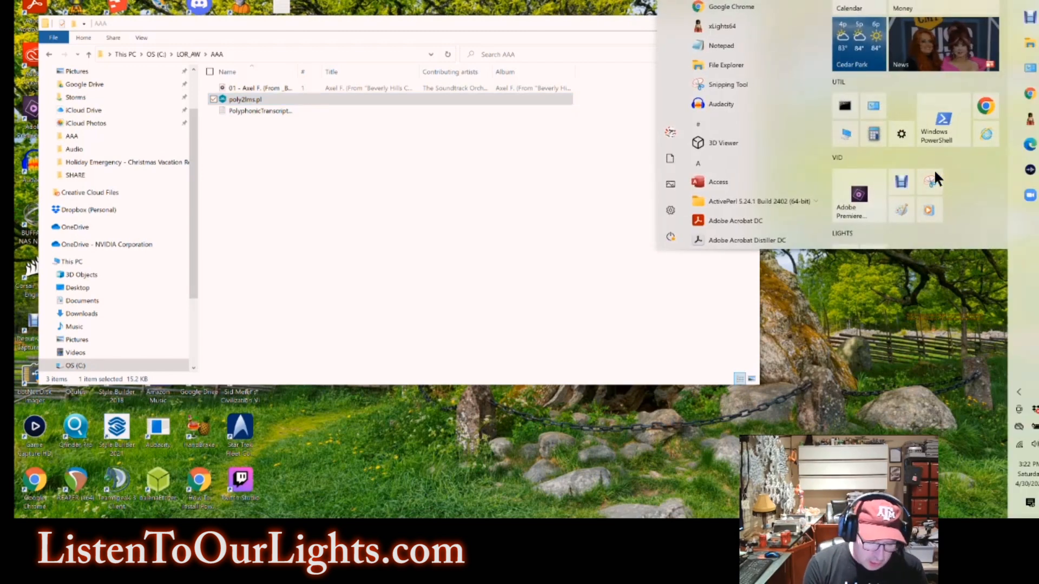
type("cmd")
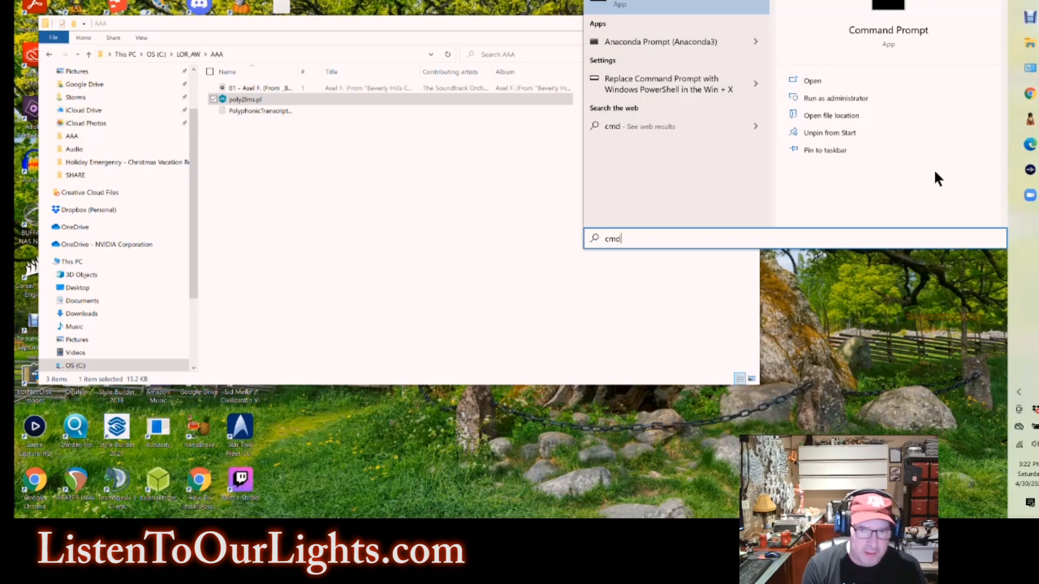
left_click(812, 80)
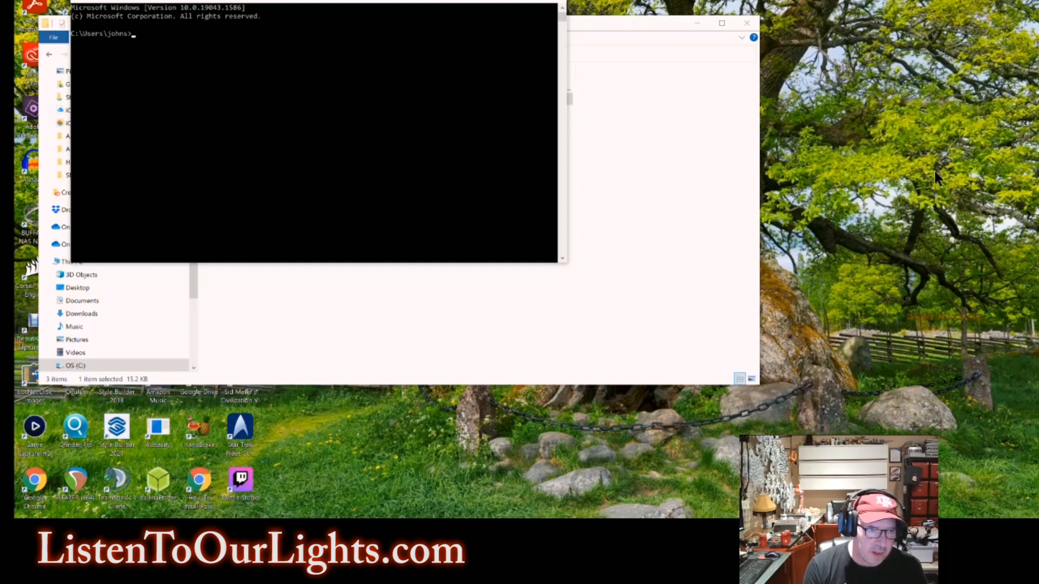
type("cd\\")
type("cd LOR_AW")
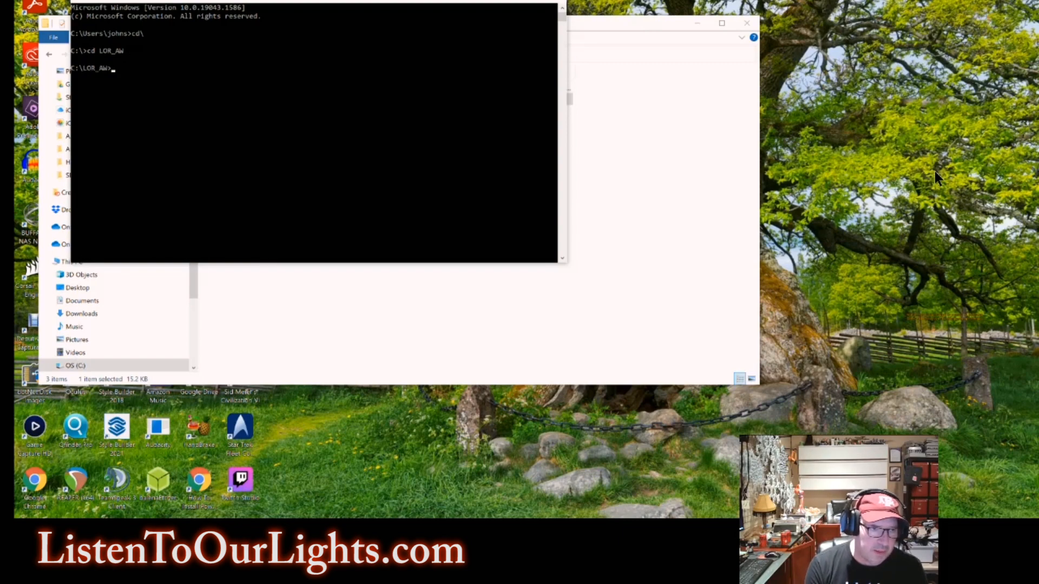
type("cd aaa")
type("perl -v")
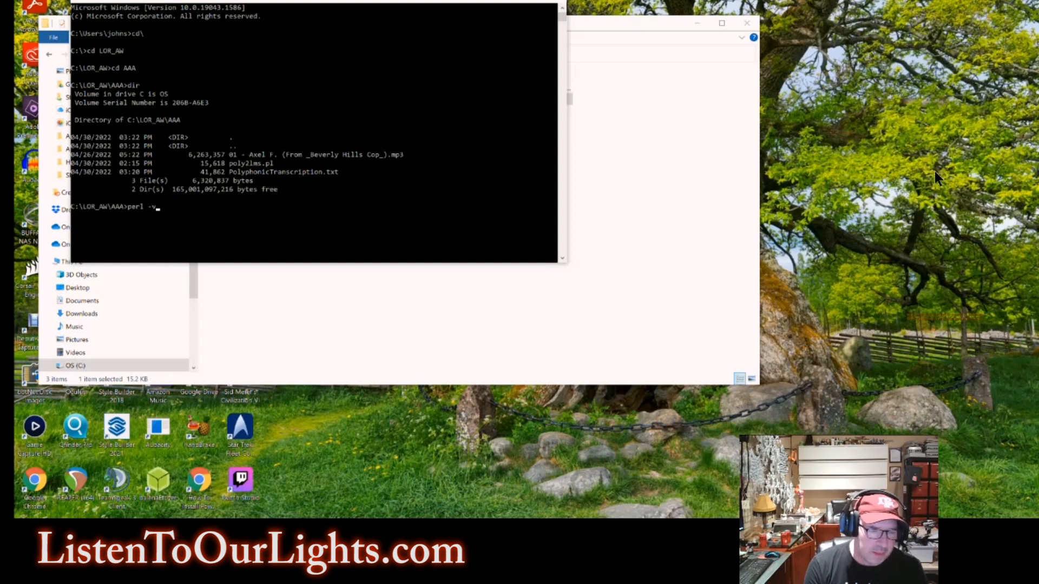
- Run perl -v confirming Perl 5.24.1, then relist the AAA folder with dir
key("enter")
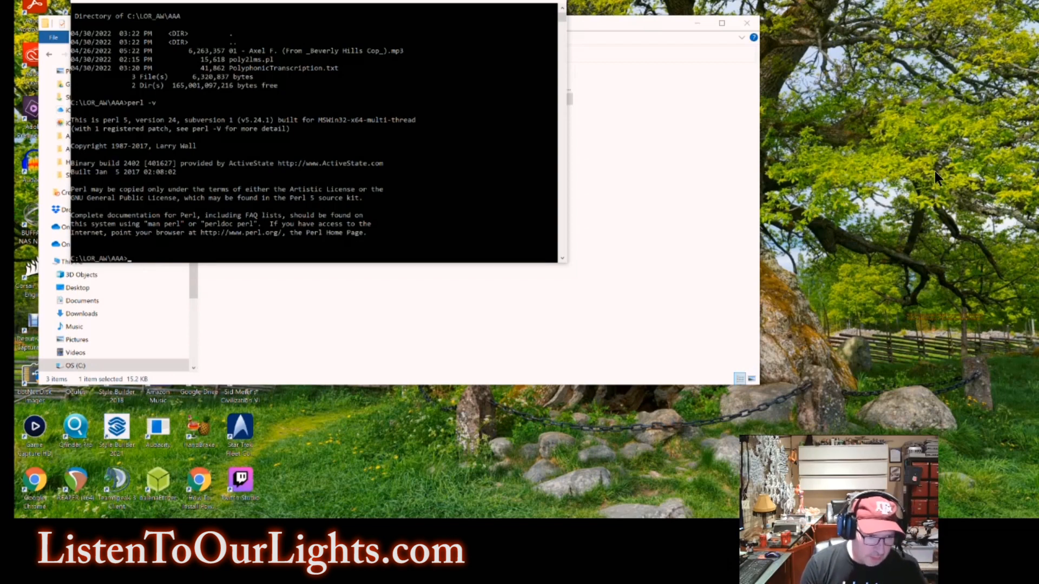
type("dir")
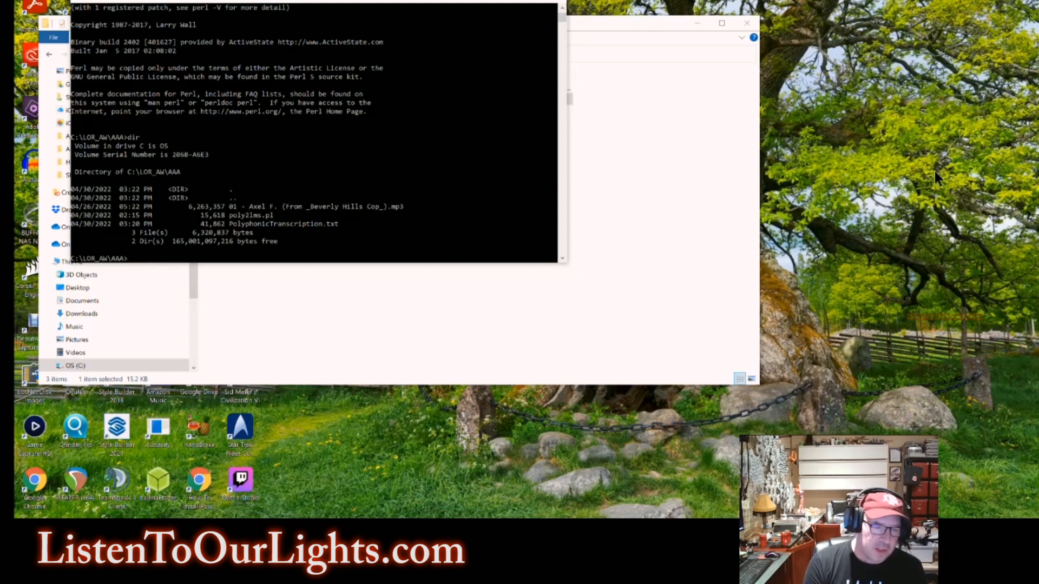
type("poly2")
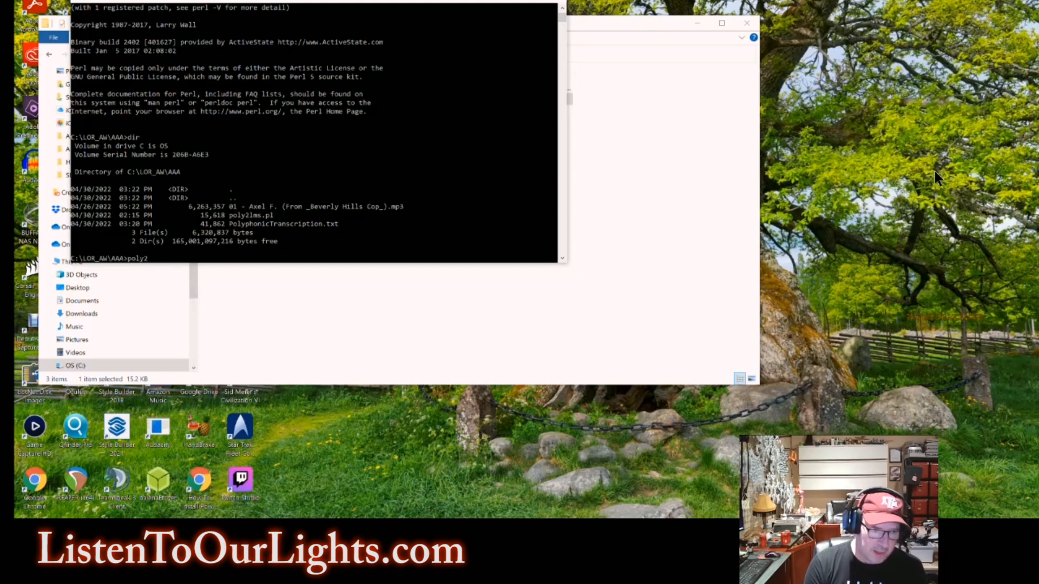
- Run poly2lms.pl PolyphonicTranscription.txt axelf.lms to produce the sequence file, then search for Light-O-Rama
type("lms.pl")
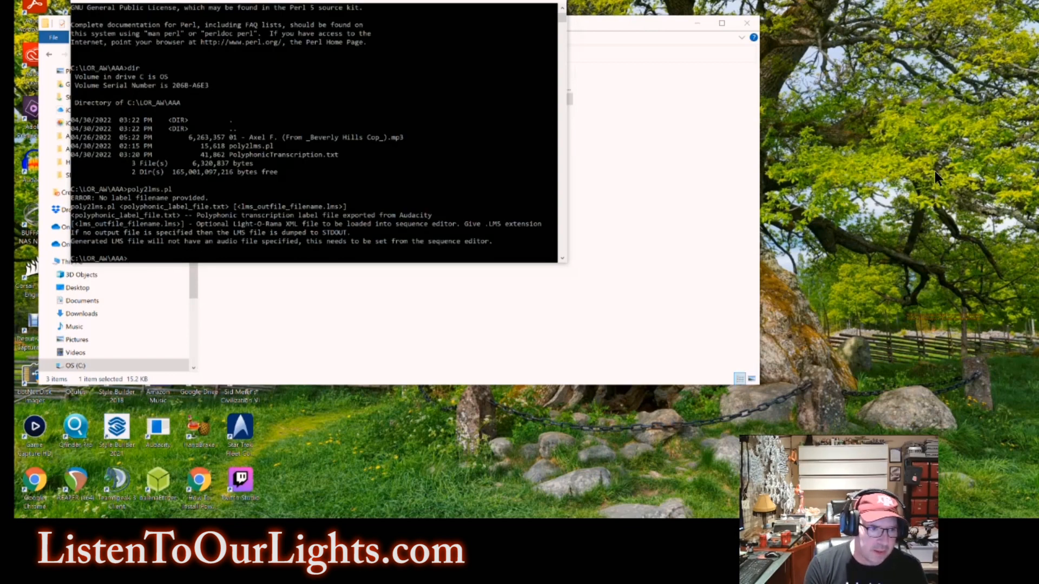
type("poly2lms.pl")
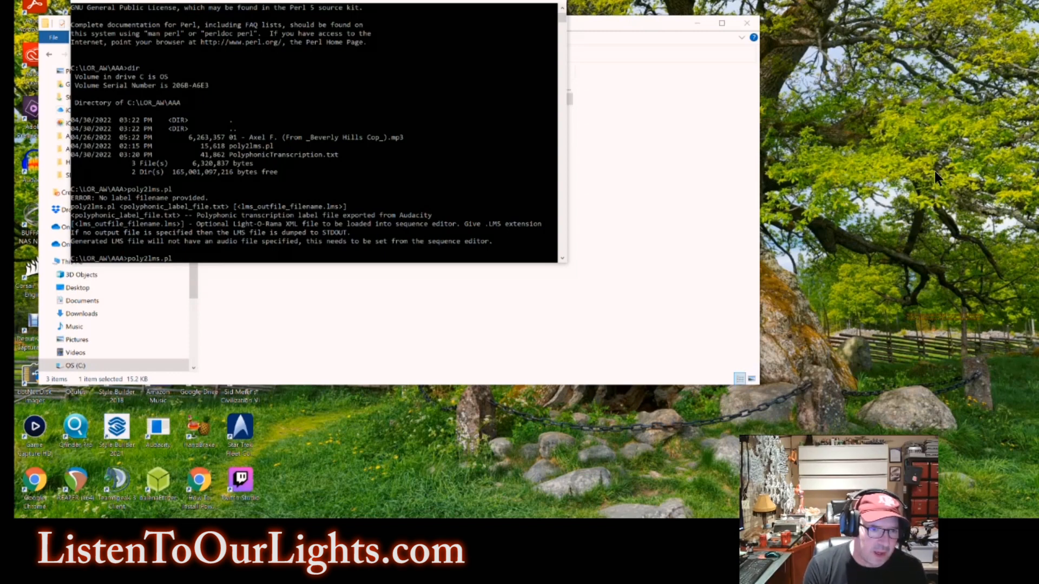
type("PolyphonicTranscription.txt")
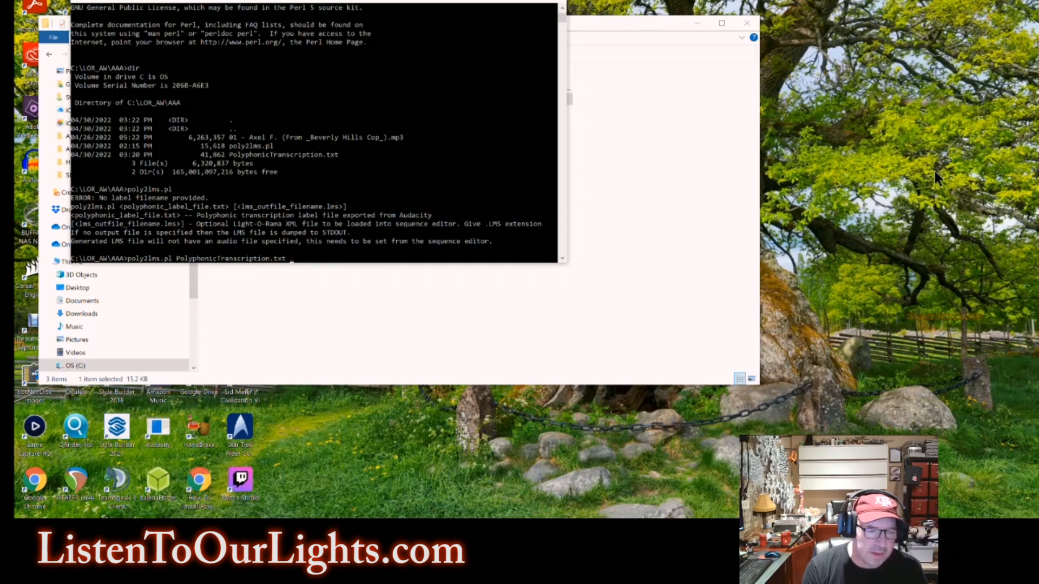
type("a")
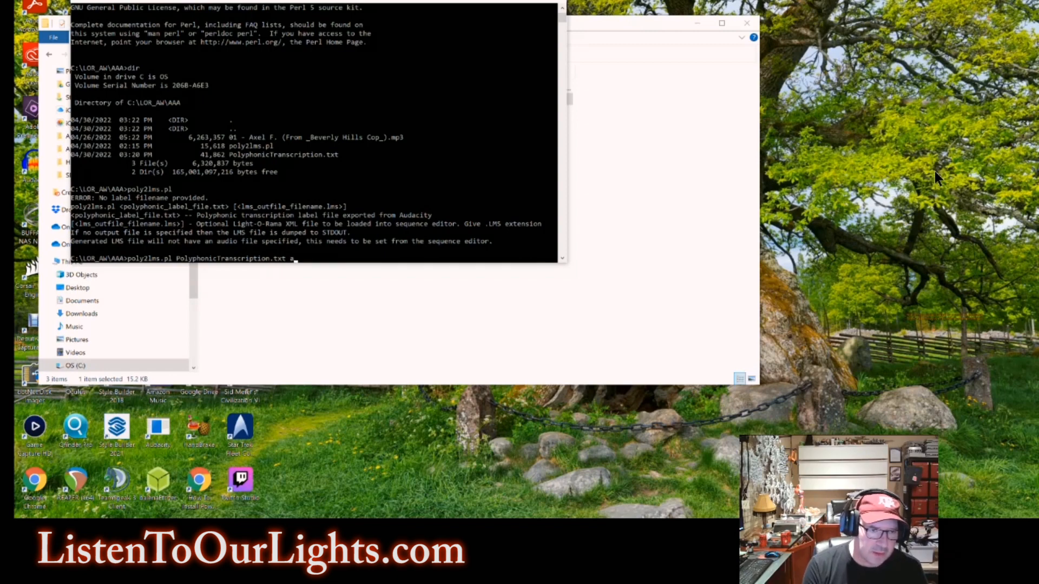
type("xelf.")
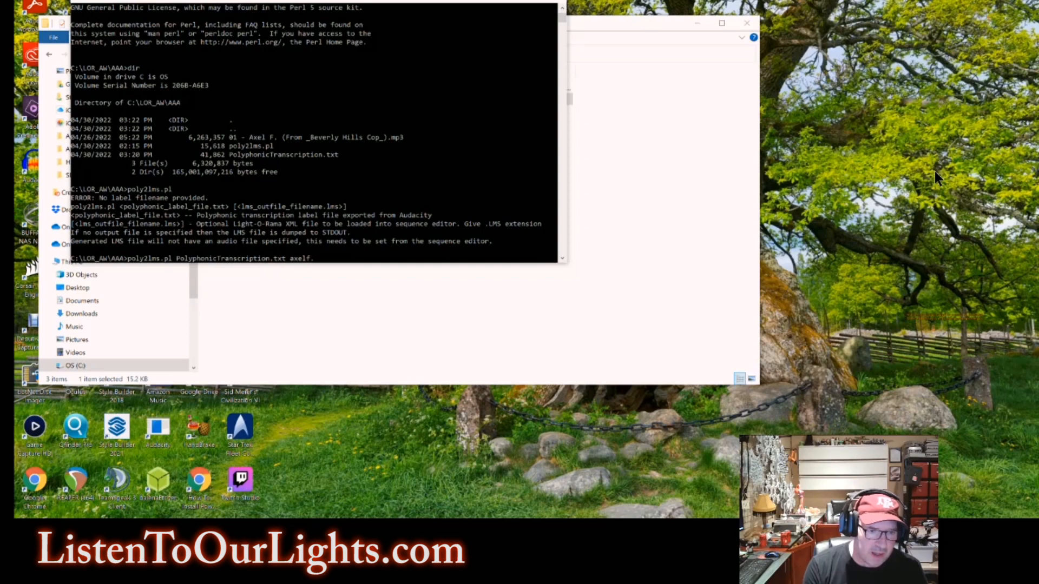
type("lms")
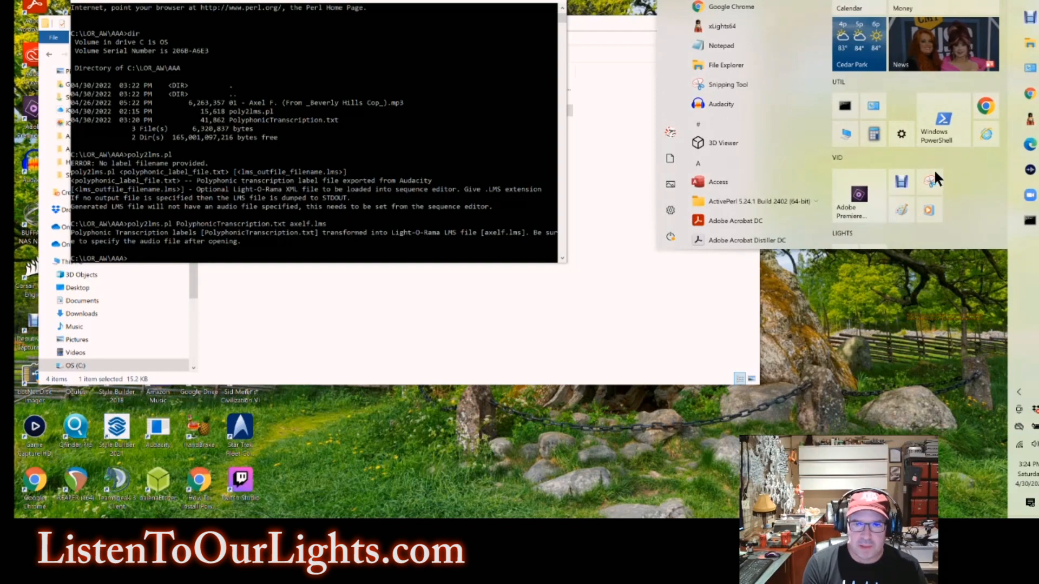
type("lor")
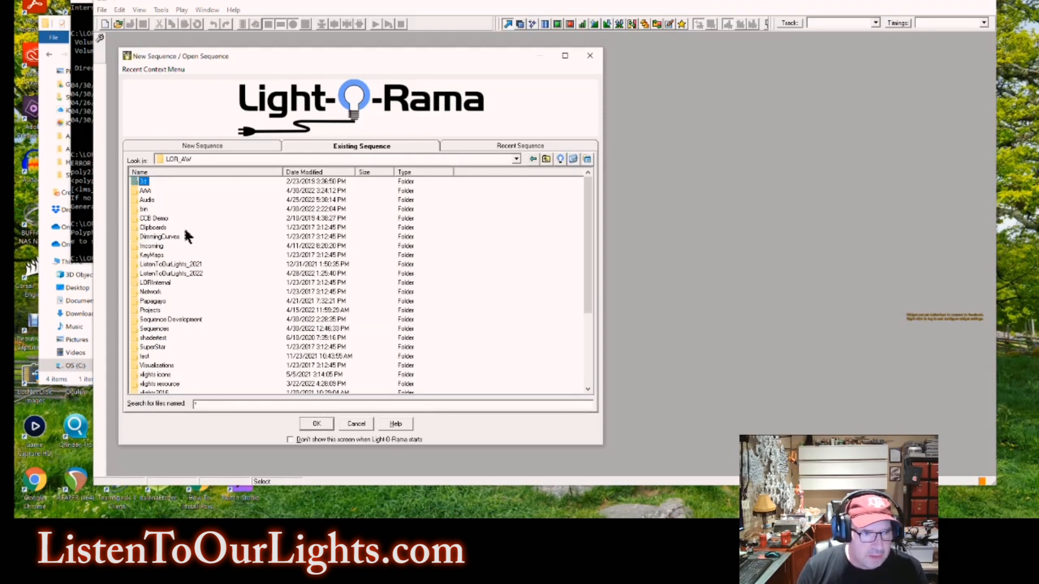
- Open the axelf.lms sequence from the AAA folder as an existing sequence
double_click(144, 190)
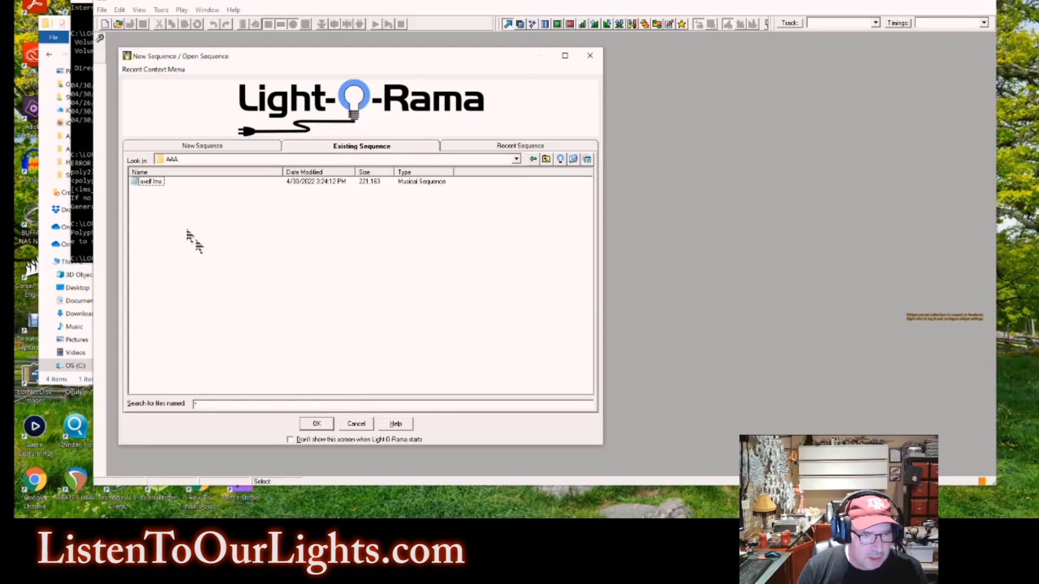
left_click(150, 182)
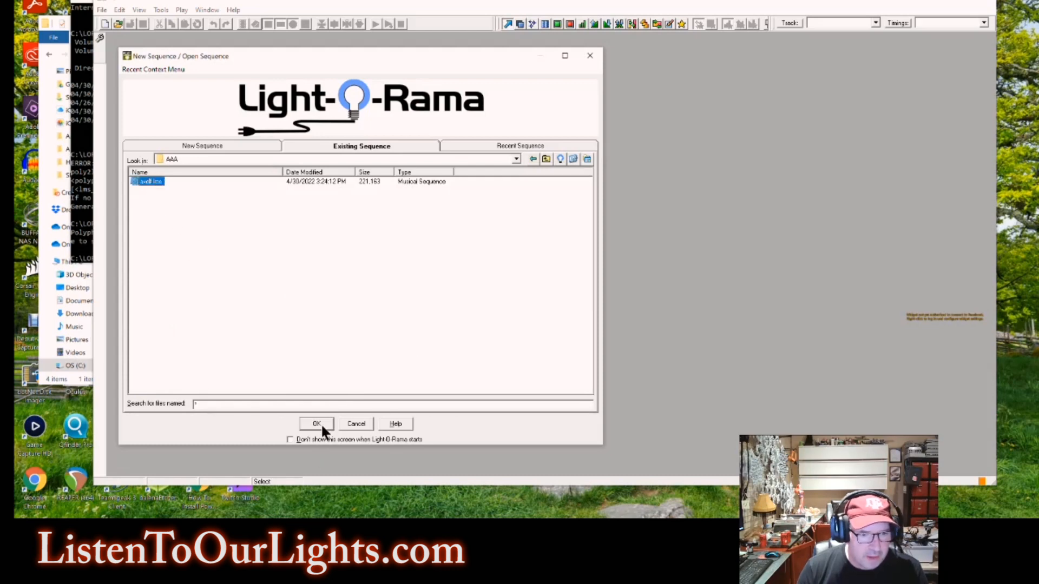
left_click(316, 424)
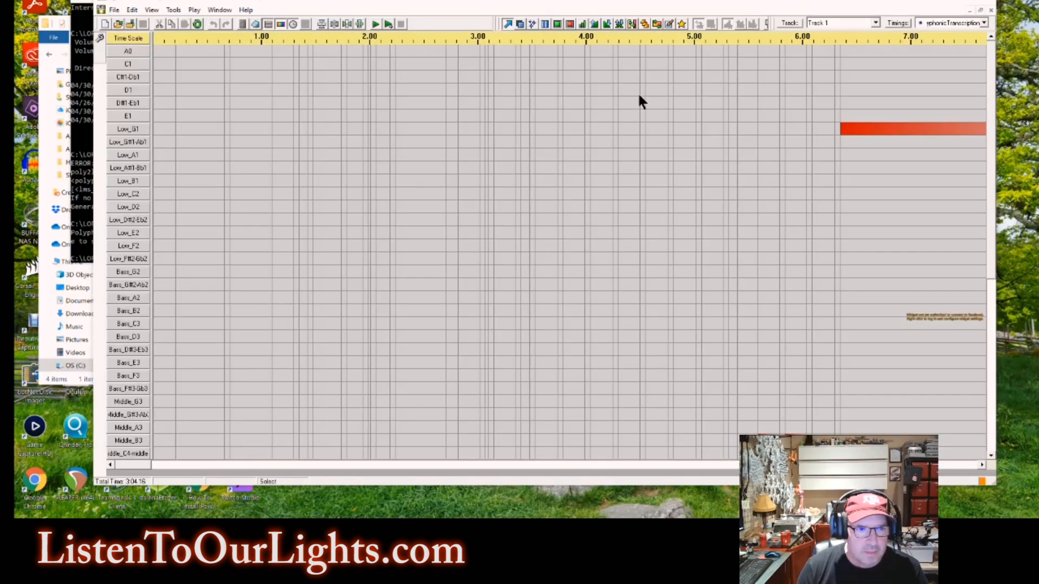
mouse_move(365, 45)
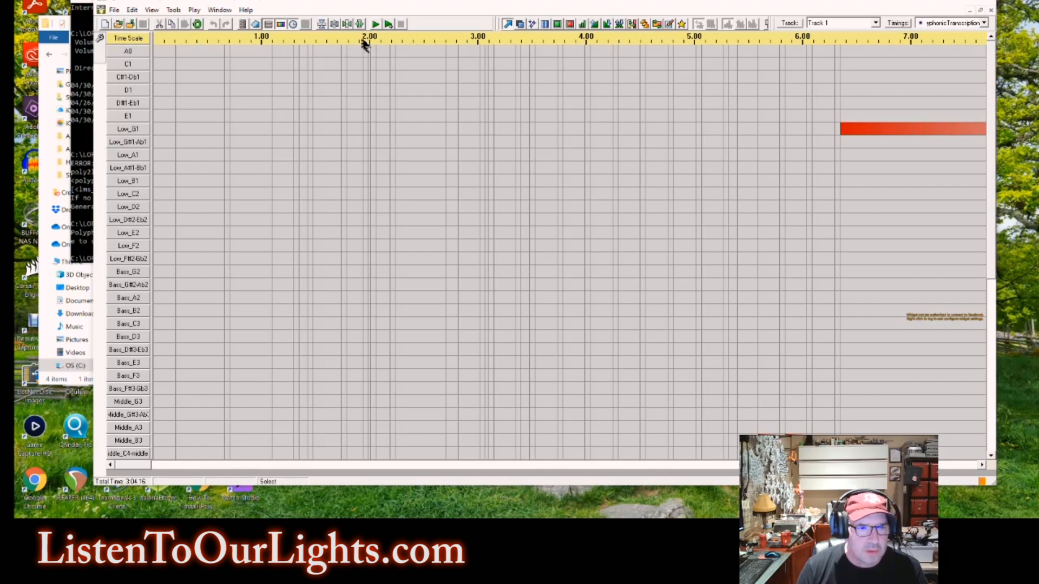
mouse_move(126, 200)
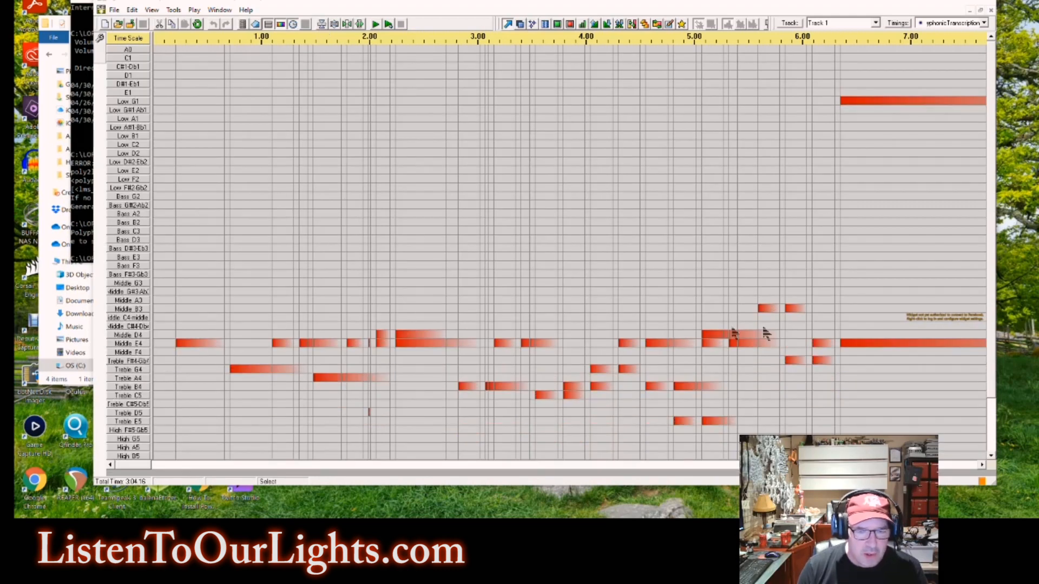
mouse_move(397, 365)
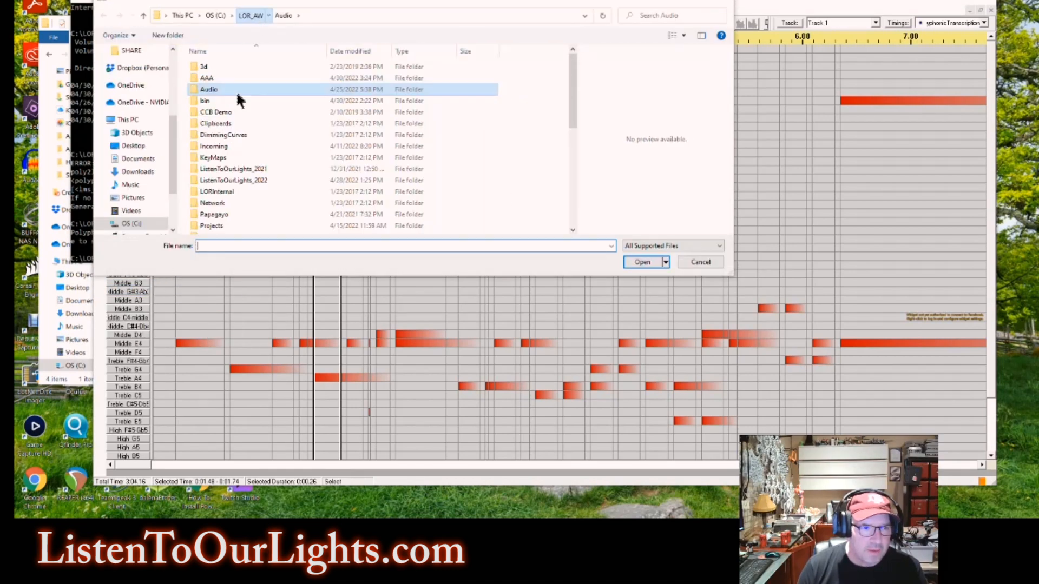
- Link the Axel F MP3 from the AAA folder as the sequence's audio file
double_click(206, 78)
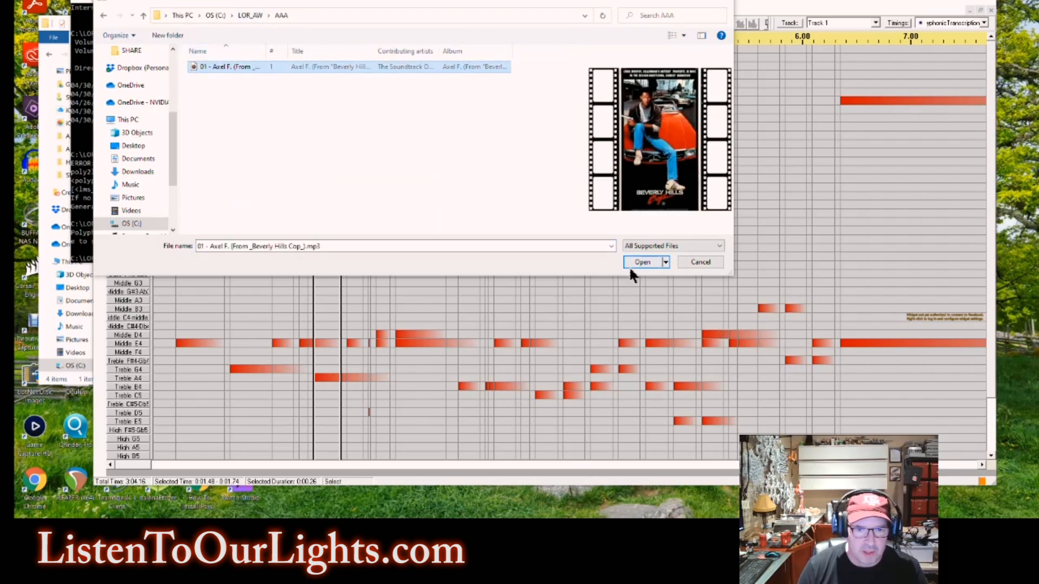
left_click(642, 262)
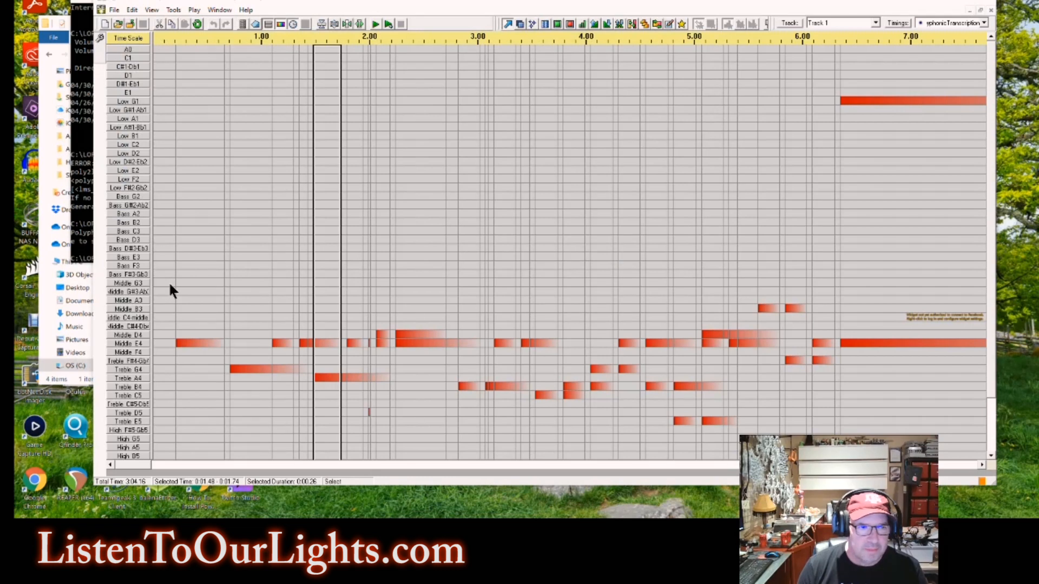